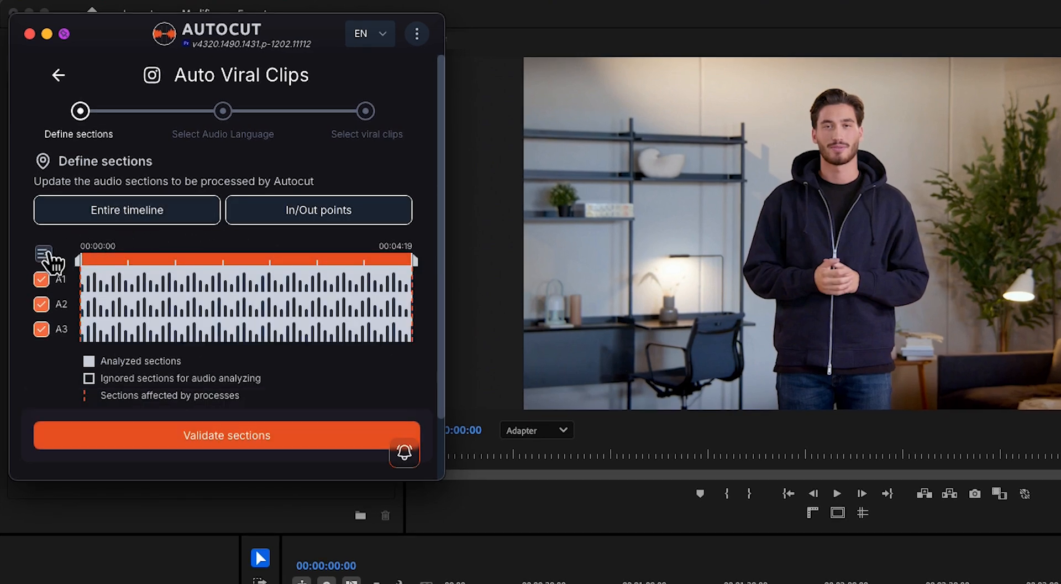
Analyse only audio track A1 over the whole timeline and validate those sections.
{"action": "left_click", "coordinate": [44, 254]}
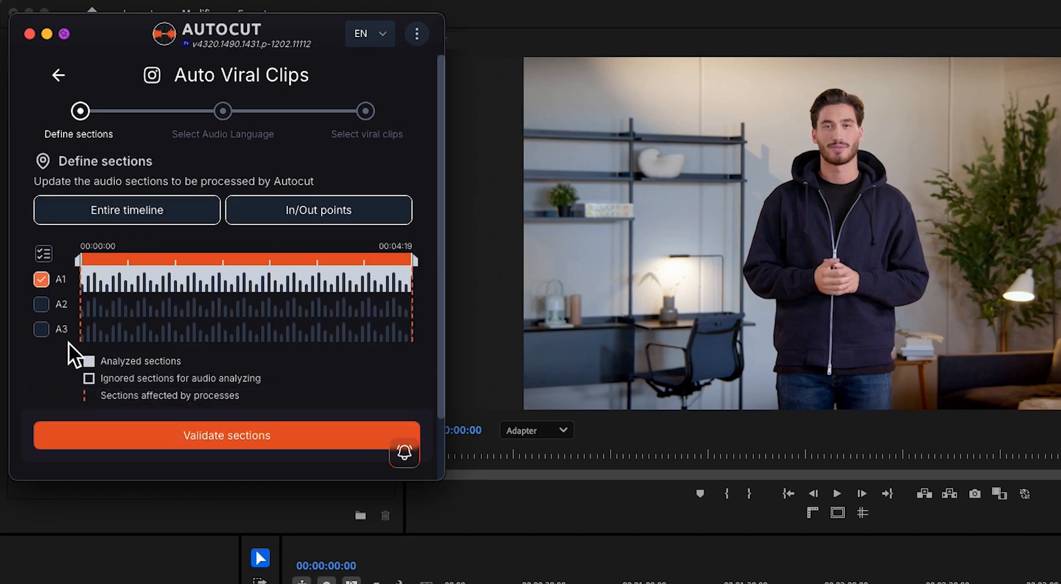
{"action": "left_click", "coordinate": [225, 435]}
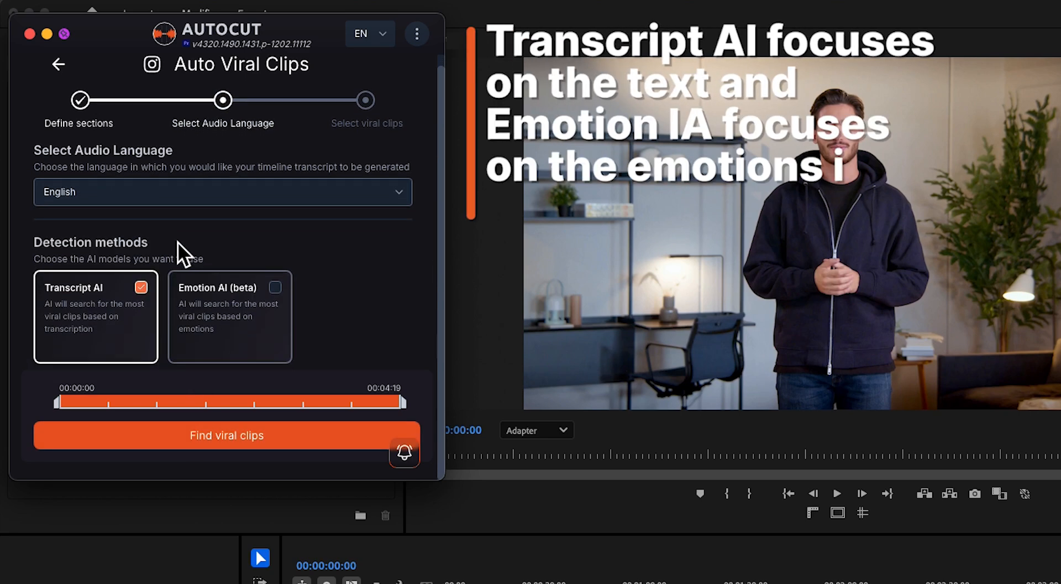
Add Emotion AI (beta) to Transcript AI for English audio and find viral clips.
{"action": "left_click", "coordinate": [274, 287]}
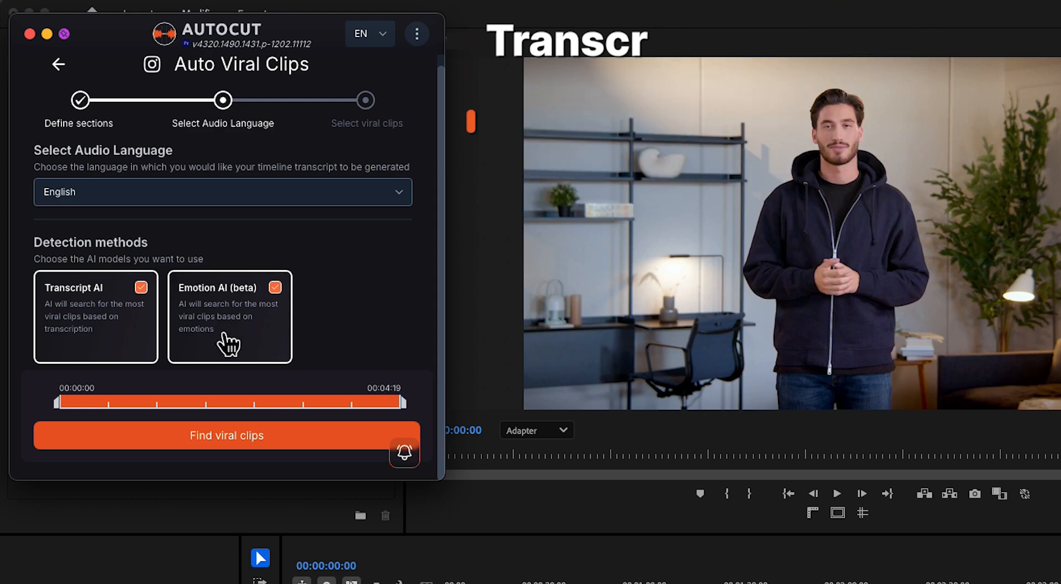
{"action": "left_click", "coordinate": [227, 436]}
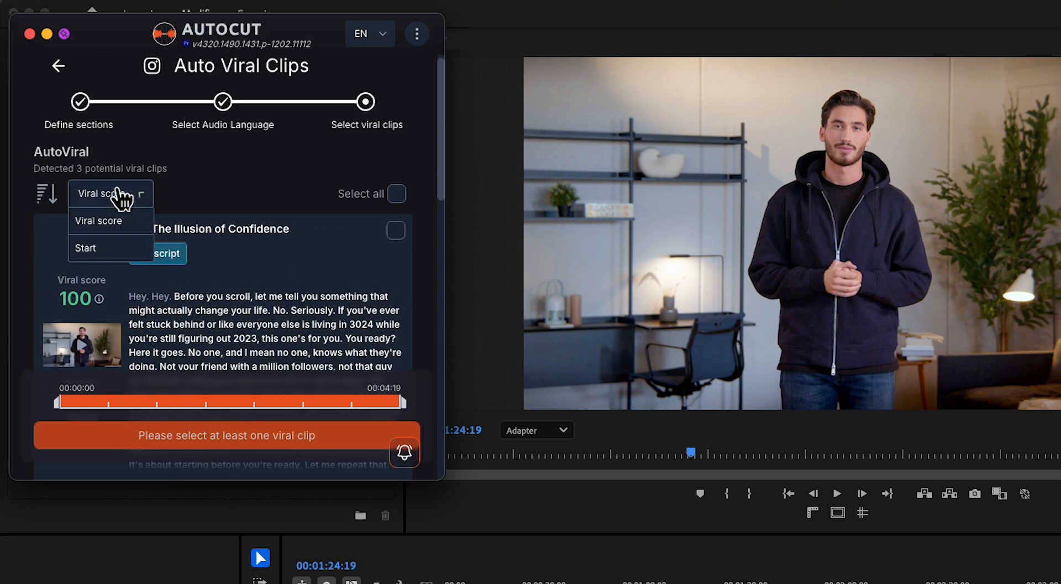
Sort the three detected viral clips by Start time.
{"action": "left_click", "coordinate": [85, 247]}
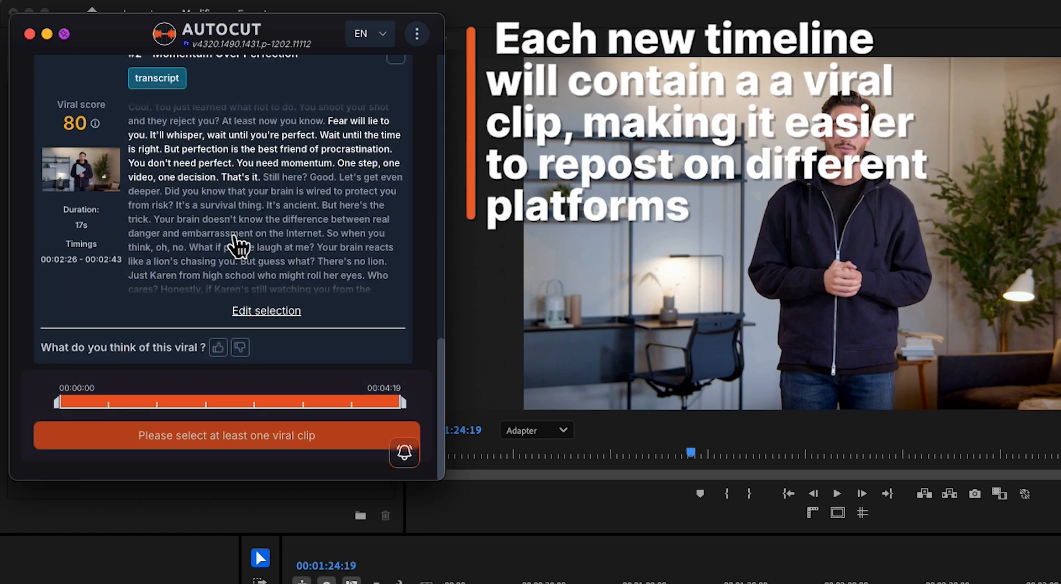
Extend 'Momentum Over Perfection' to 24 seconds by adding sentences to its transcript selection.
{"action": "left_click", "coordinate": [265, 310]}
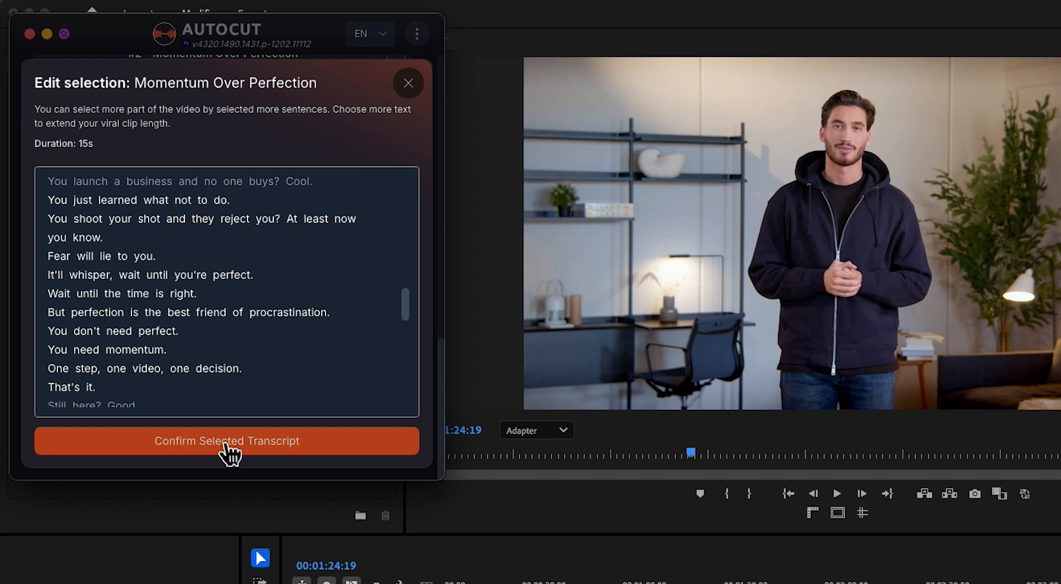
{"action": "left_click", "coordinate": [227, 441]}
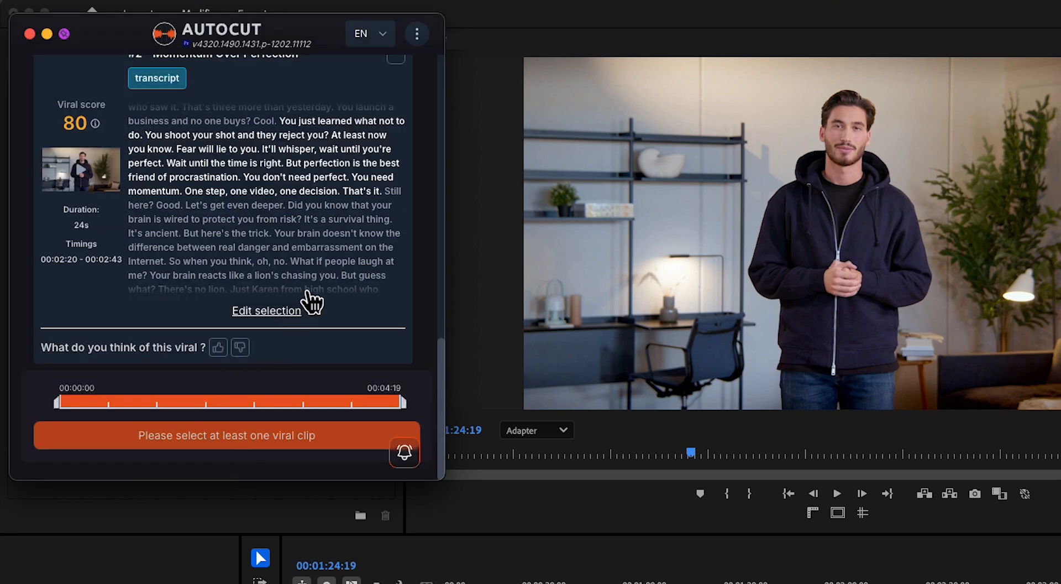
Select all three viral clips and generate them as separate timelines.
{"action": "left_click", "coordinate": [396, 203]}
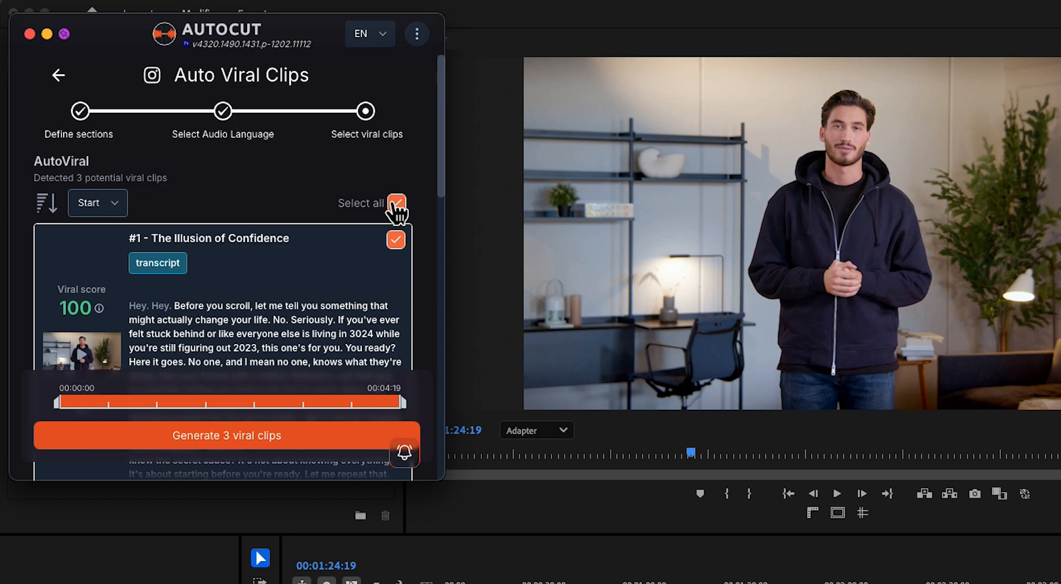
{"action": "mouse_move", "coordinate": [317, 438]}
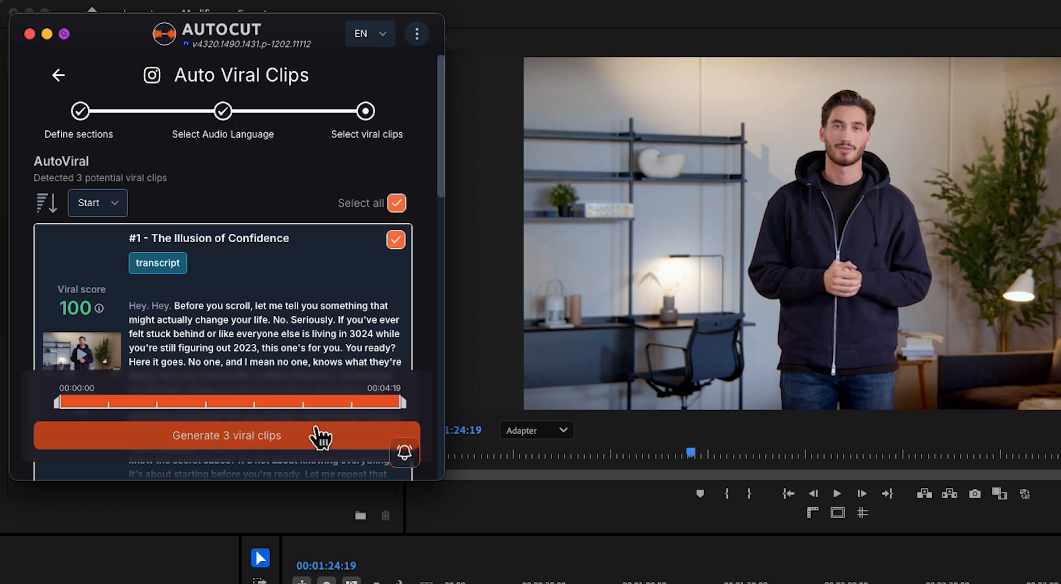
{"action": "left_click", "coordinate": [227, 436]}
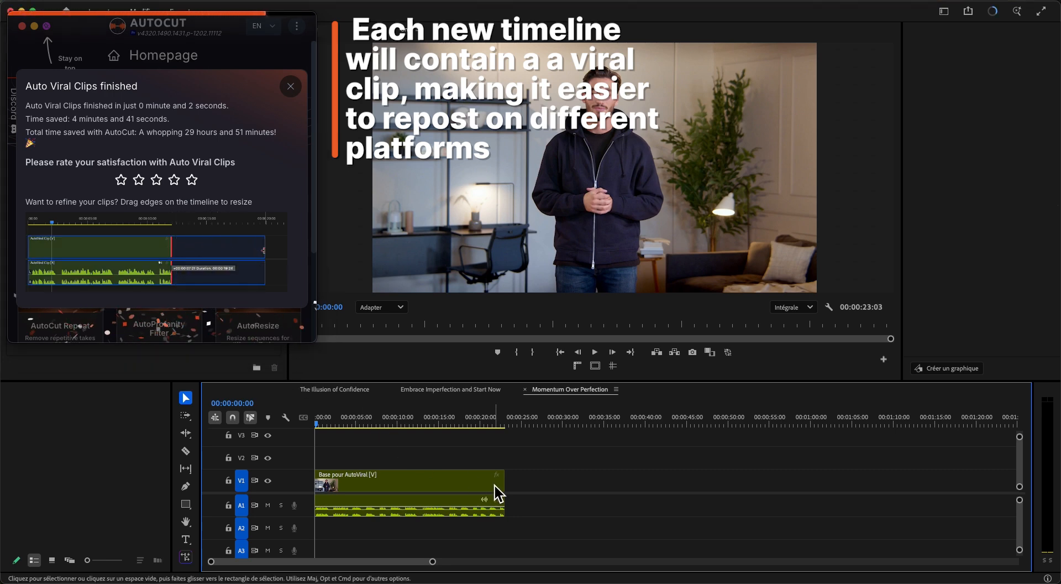
Lengthen the Momentum Over Perfection clip to end near 00:00:25:15 and play it back.
{"action": "left_click_drag", "start_coordinate": [503, 481], "coordinate": [524, 480]}
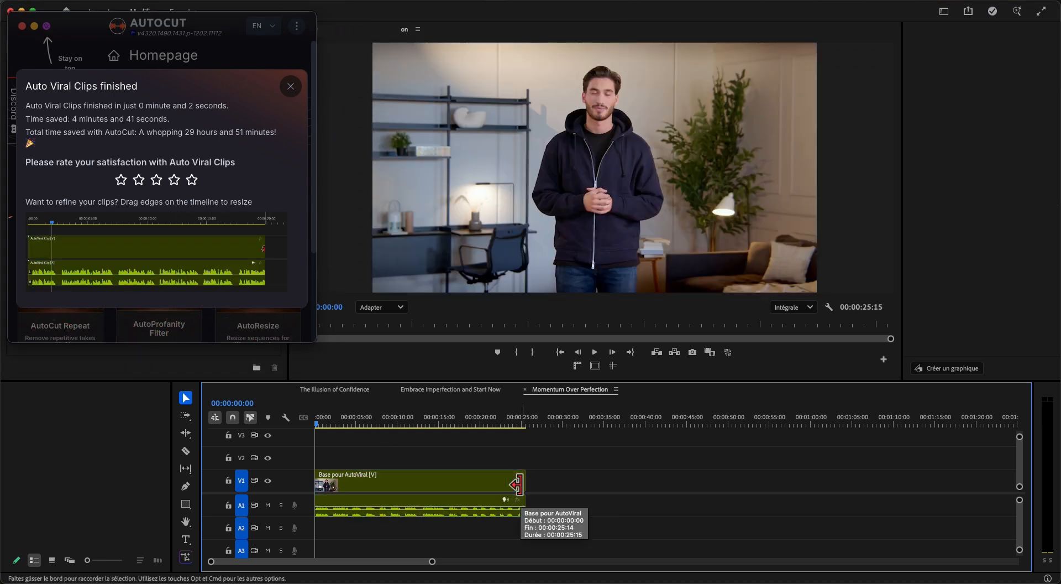
{"action": "left_click", "coordinate": [594, 353]}
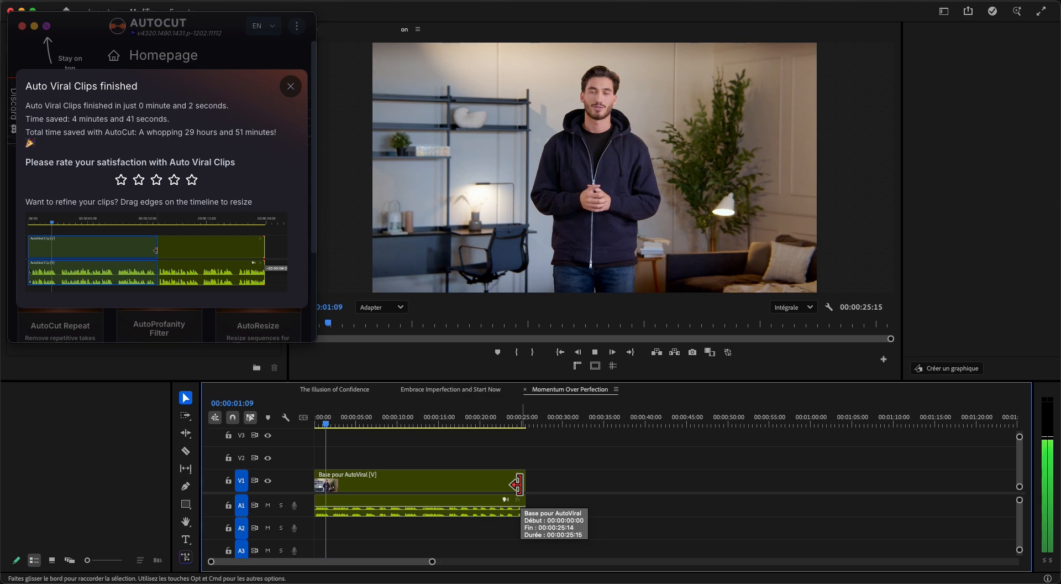